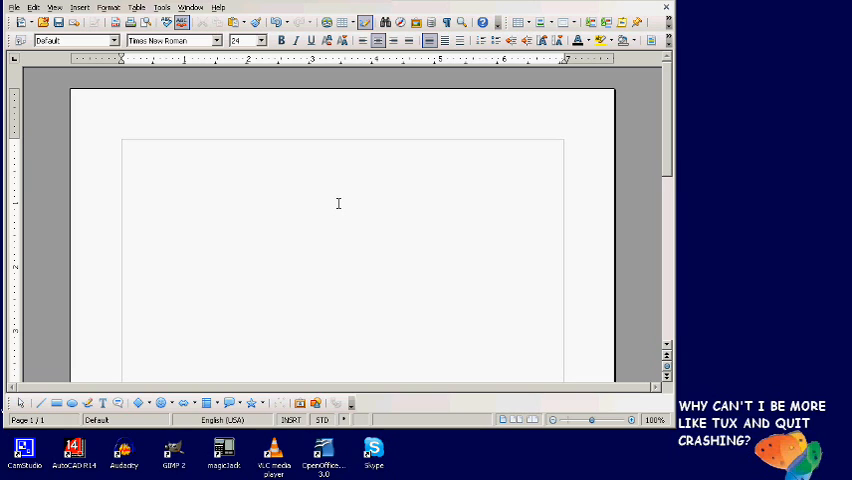
mouse_move(336, 198)
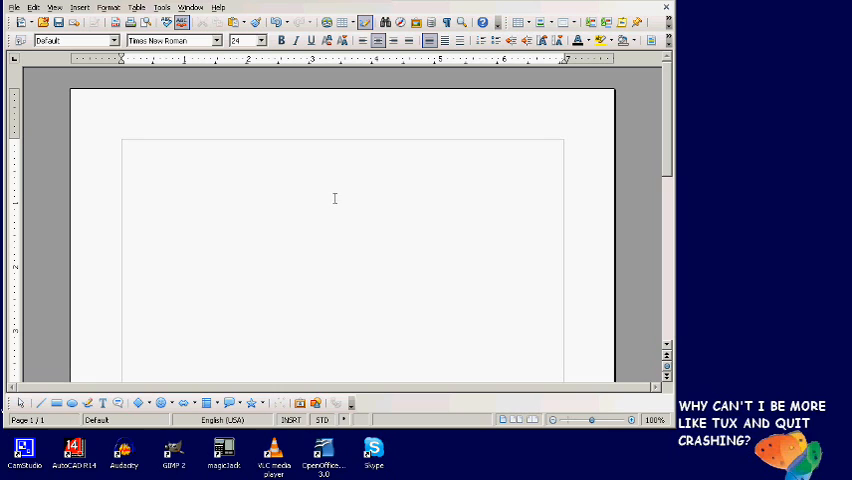
mouse_move(256, 190)
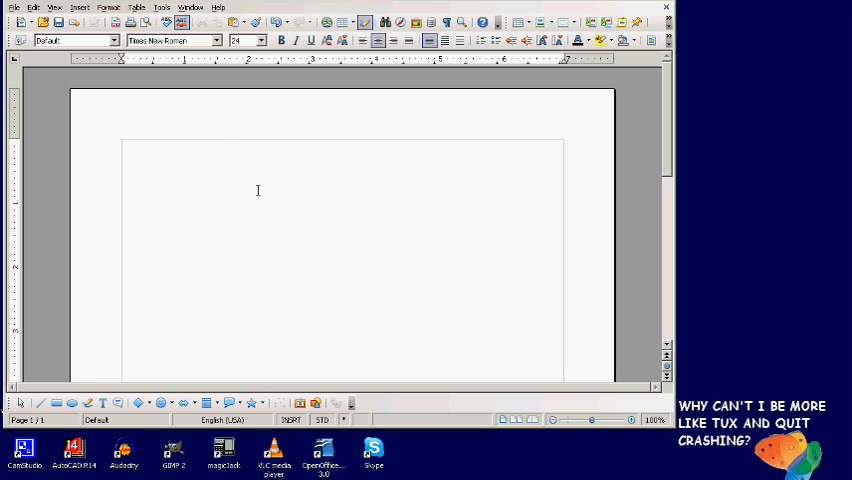
- Enable the Shadow font effect in Character formatting for the text about to be typed
left_click(344, 150)
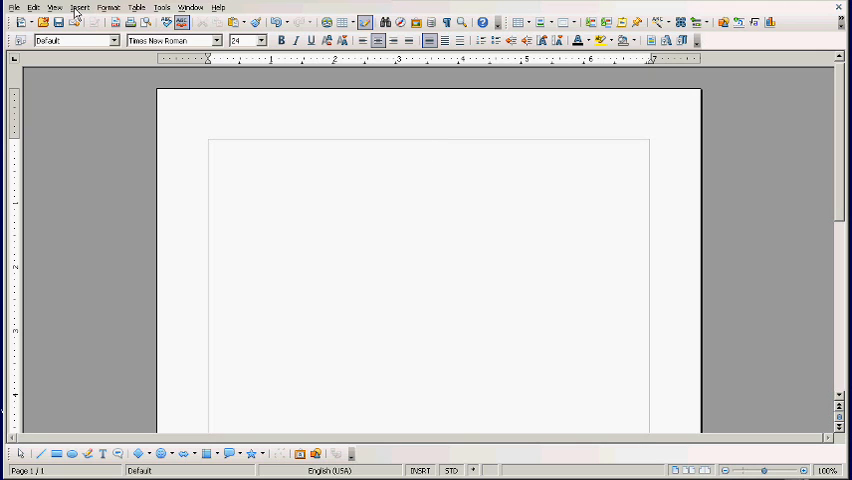
left_click(108, 8)
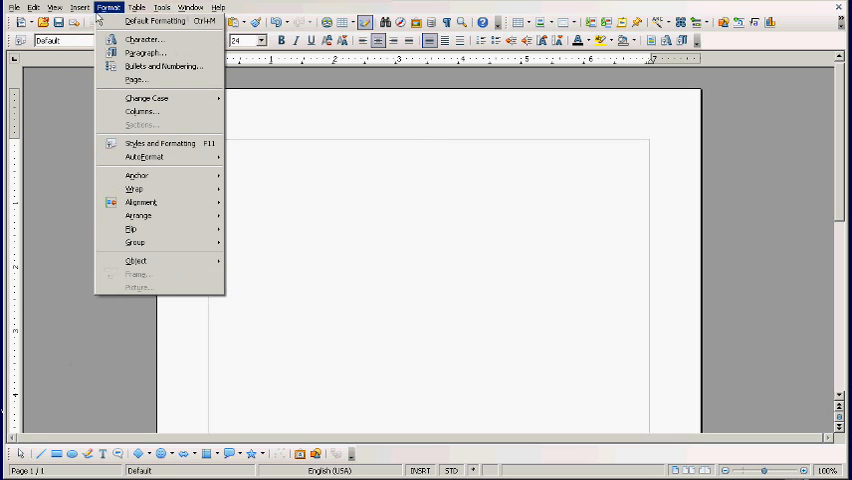
mouse_move(144, 40)
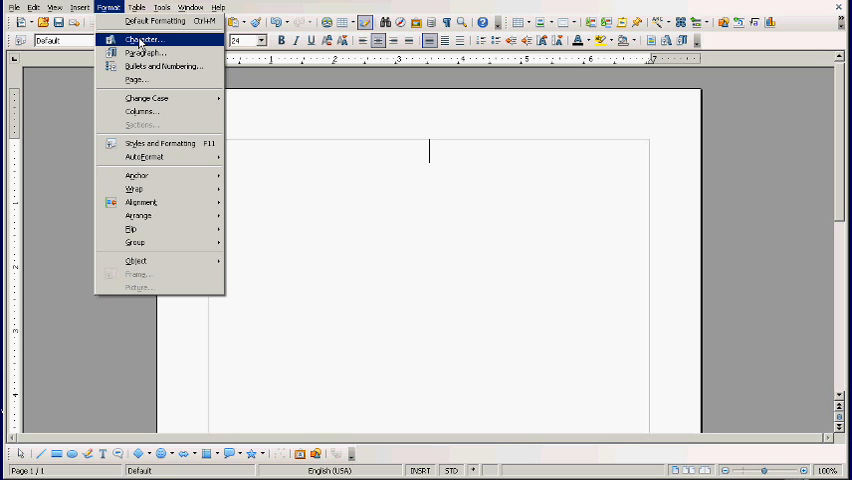
left_click(140, 40)
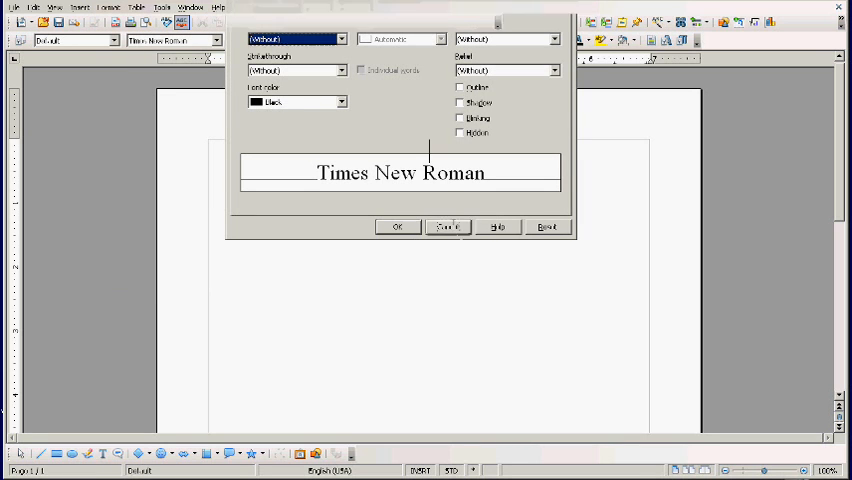
left_click(108, 8)
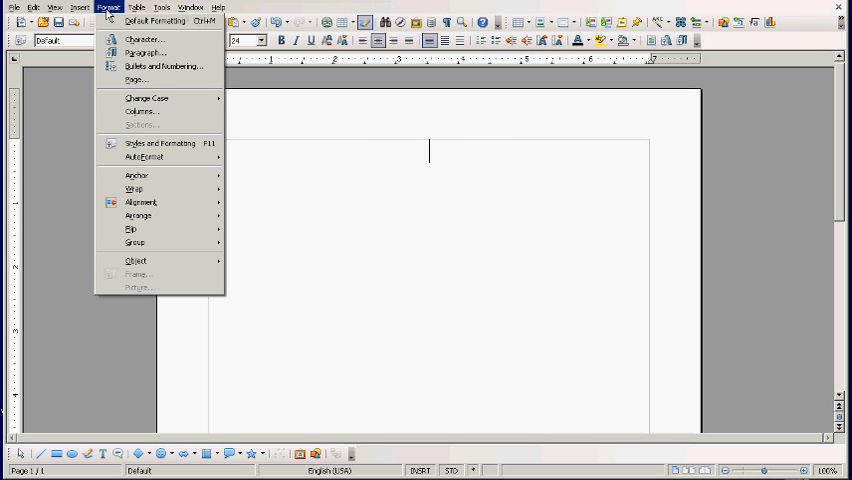
mouse_move(142, 40)
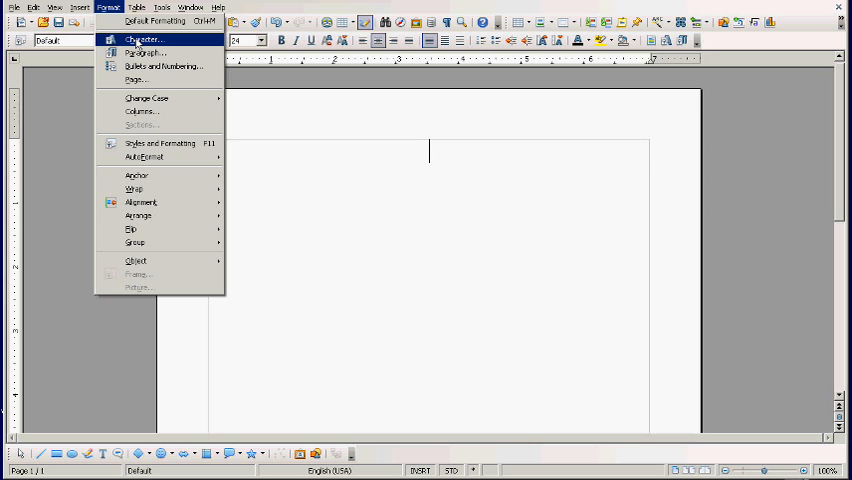
left_click(144, 40)
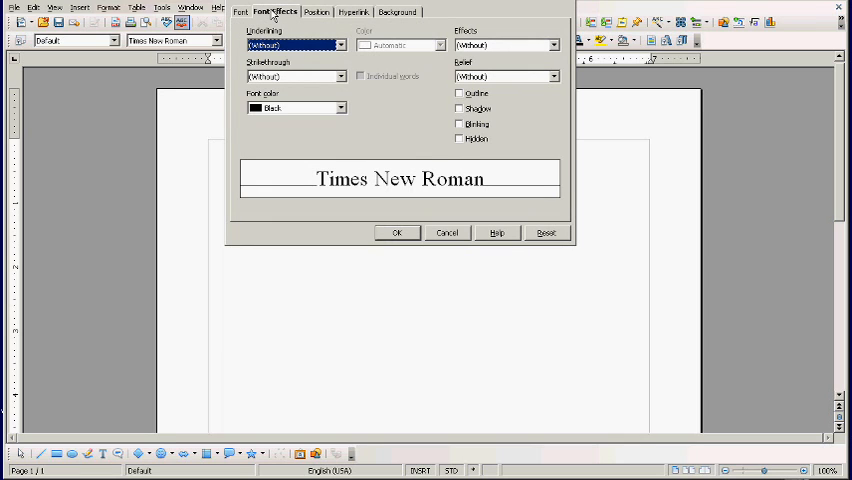
mouse_move(342, 58)
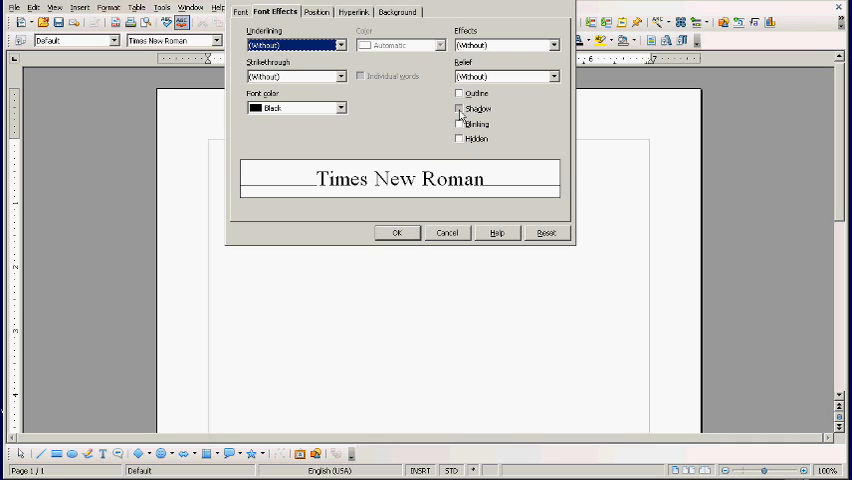
left_click(460, 108)
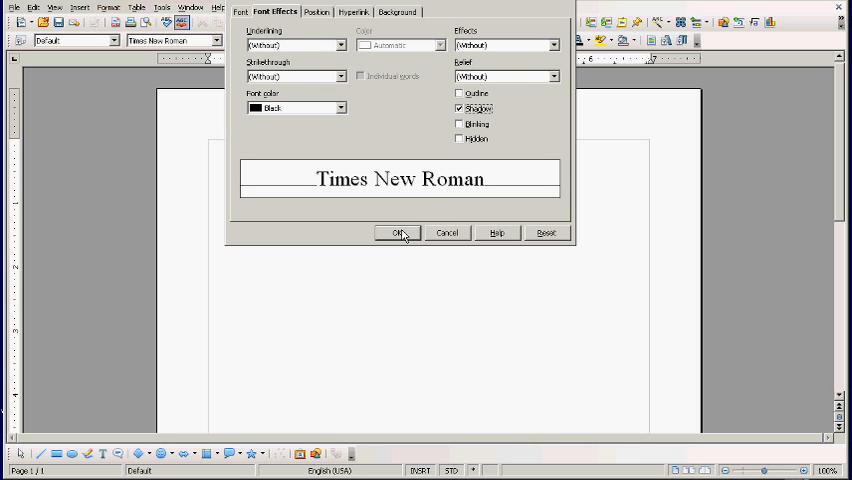
left_click(398, 232)
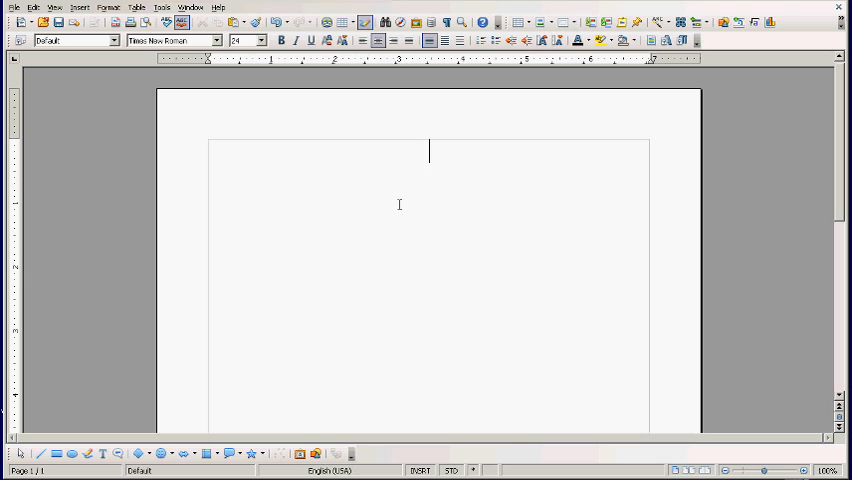
- Write the title 'How to put shadows behind text in OpenOffice' and start a new line
type("How to put shadows behind text in OpenOffice")
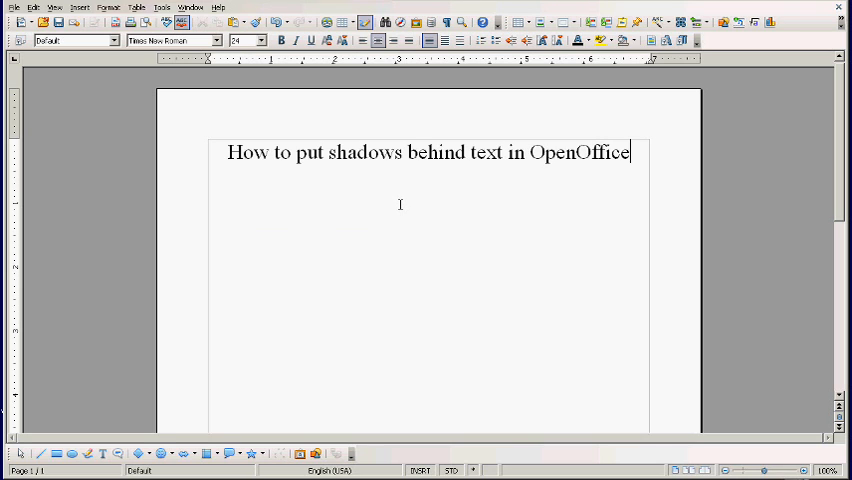
mouse_move(502, 206)
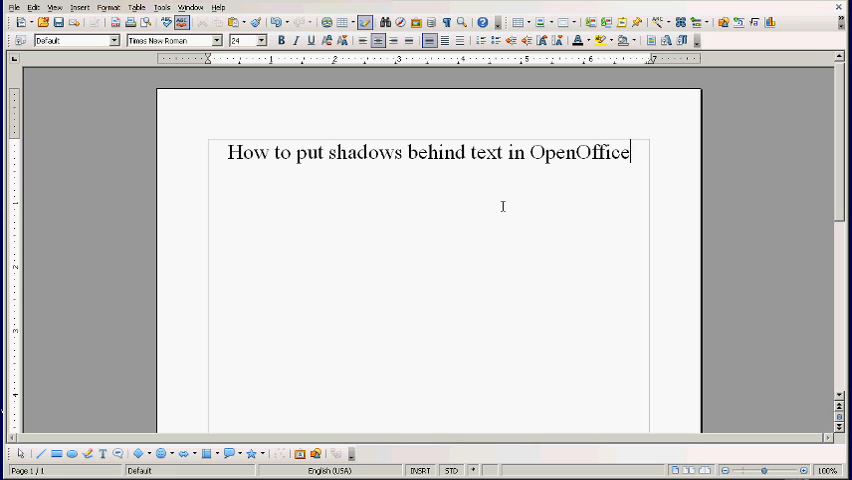
key("Return")
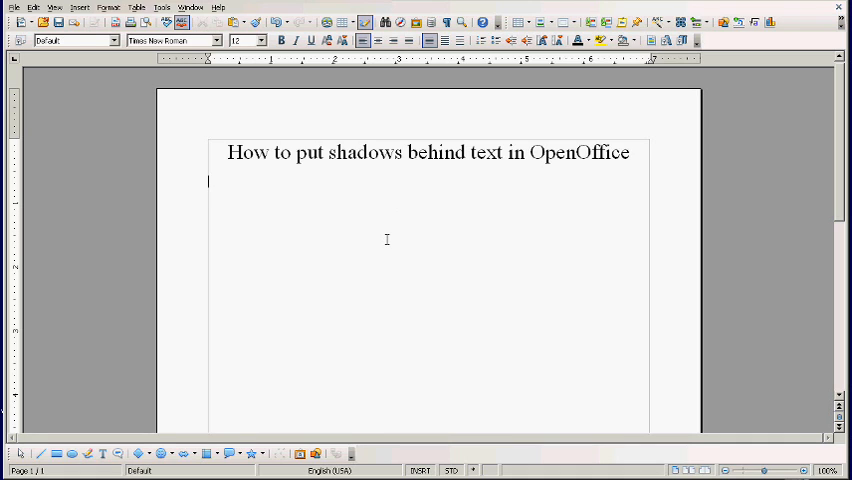
- Write the sentence 'Now is the time for all good men to come to the aid of their country.'
type("Now")
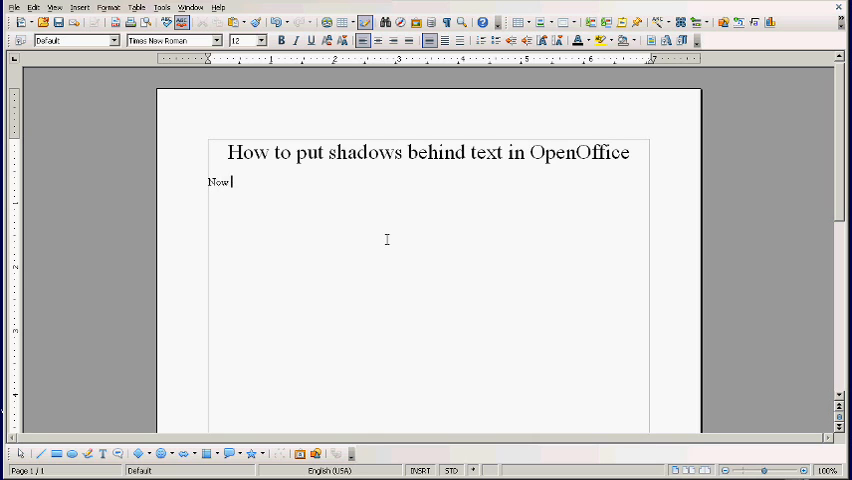
type("is the tim")
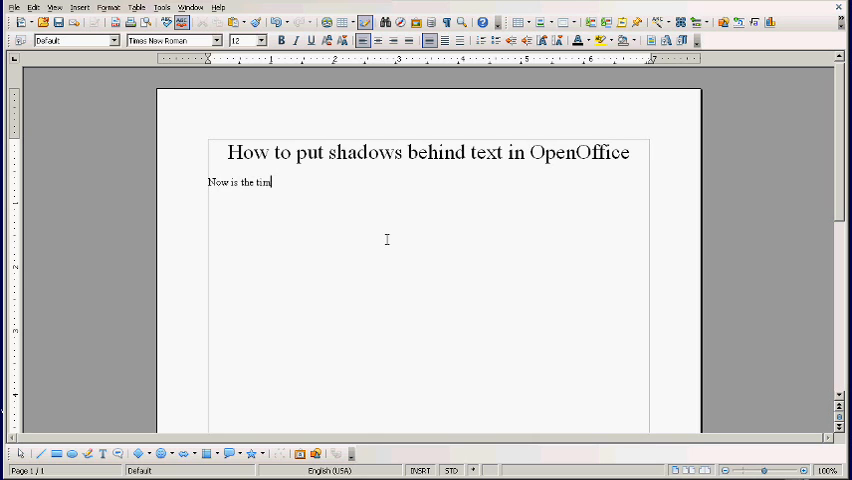
type("e for all g")
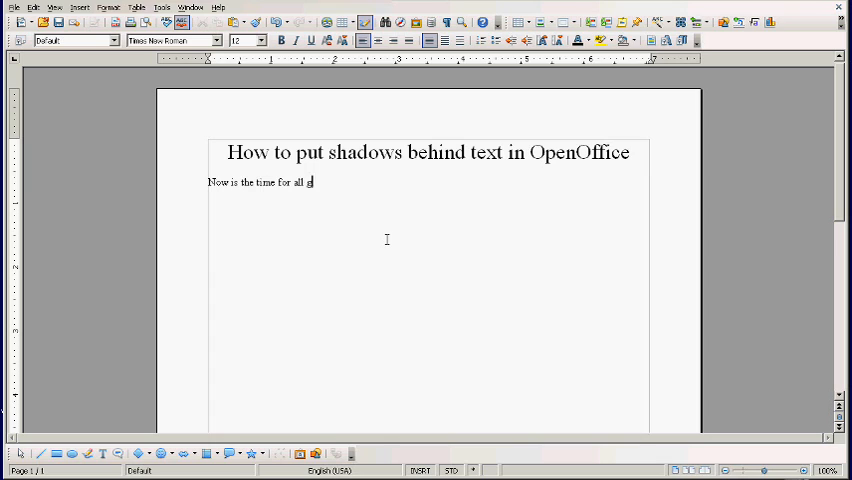
type("ood men to come to the aid")
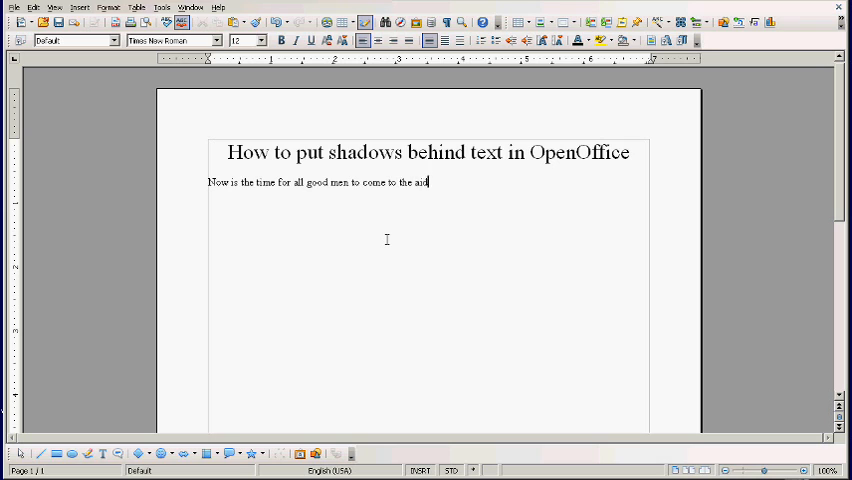
type("of their cou")
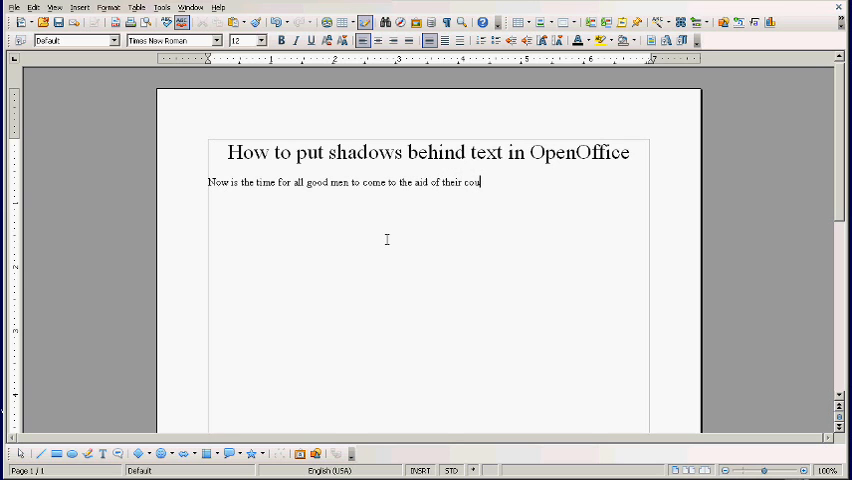
type("ntry.")
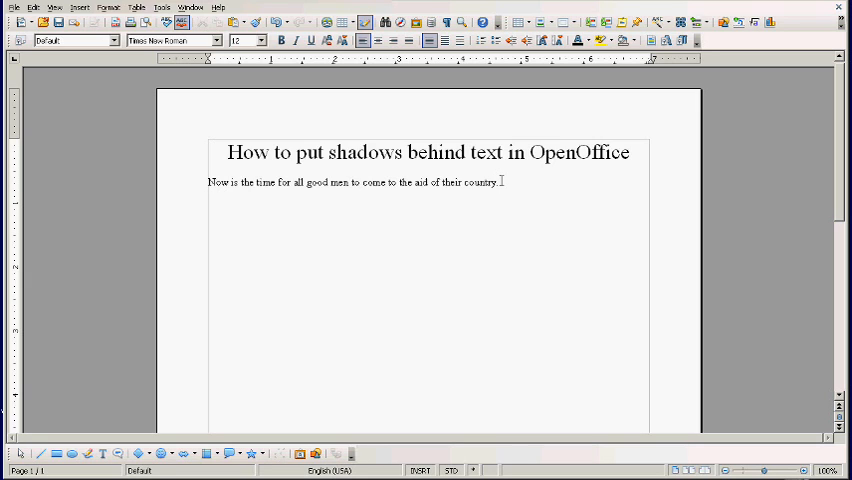
- Select the whole sentence and give it a much larger font size than the title
left_click_drag(414, 182, 498, 182)
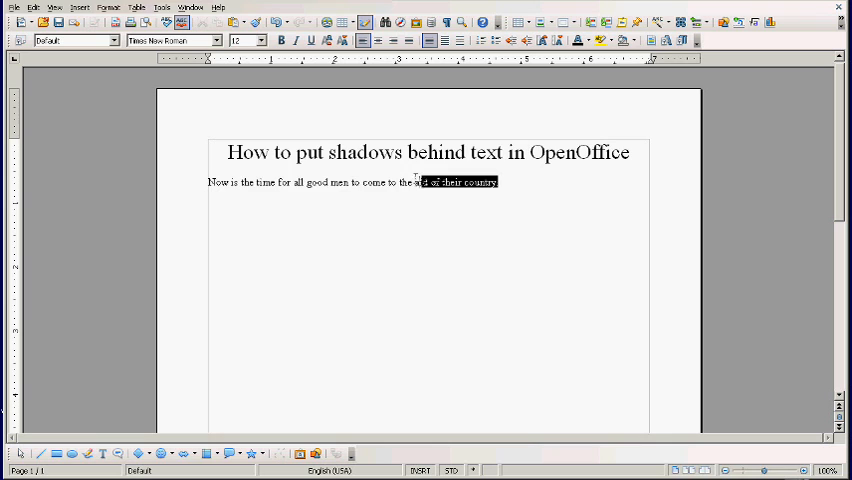
left_click_drag(420, 182, 238, 182)
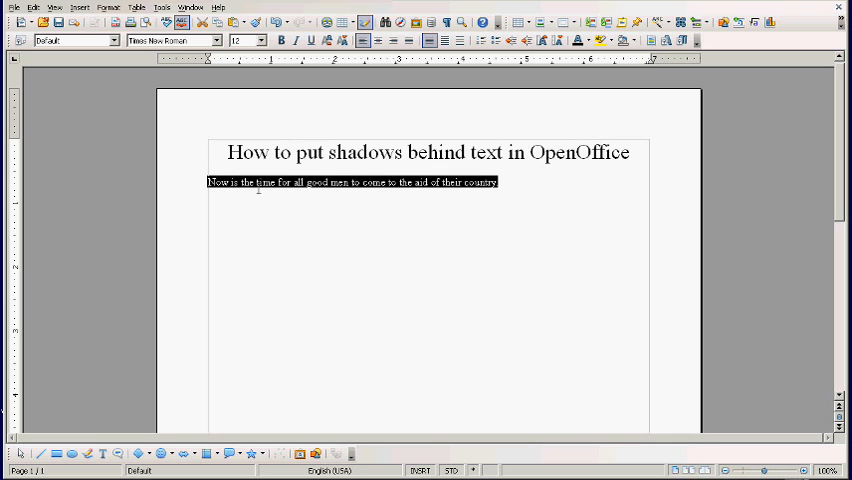
left_click(260, 40)
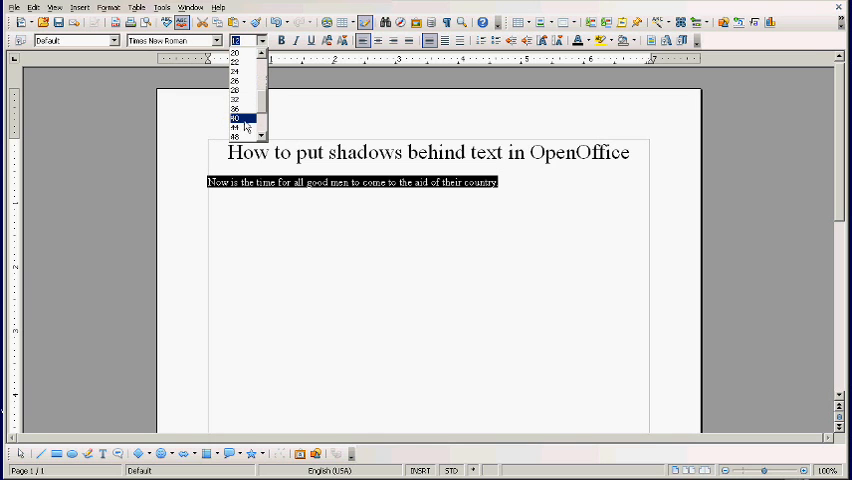
left_click(234, 118)
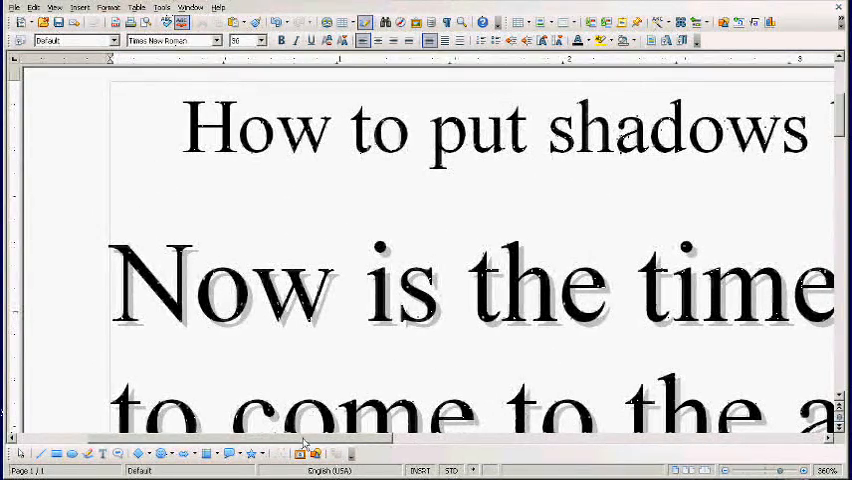
- Colour the selected enlarged sentence cyan from the Font Color palette
scroll("down", 3)
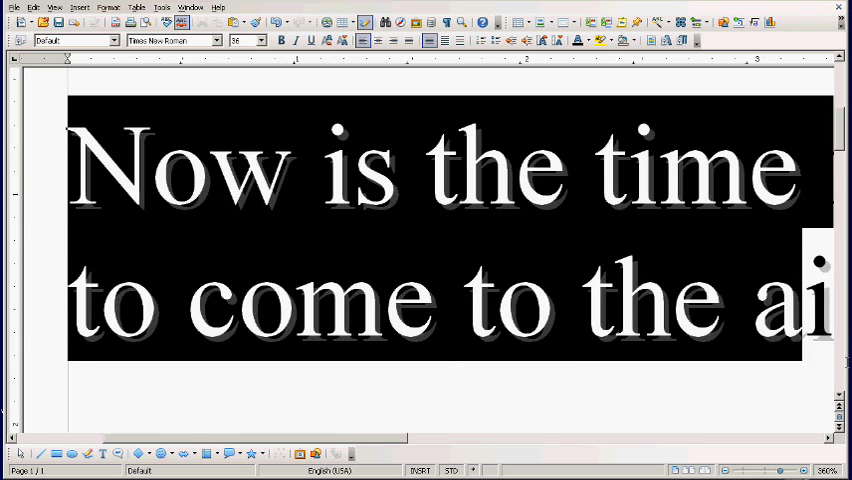
scroll("right", 3)
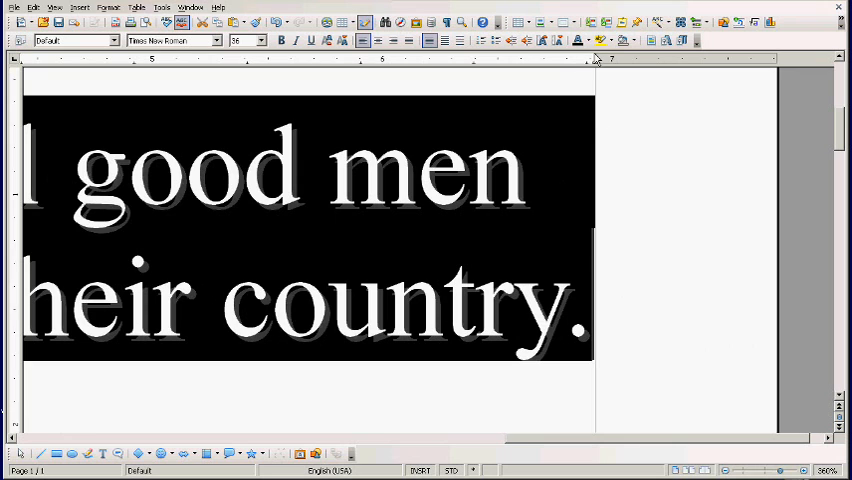
left_click(612, 40)
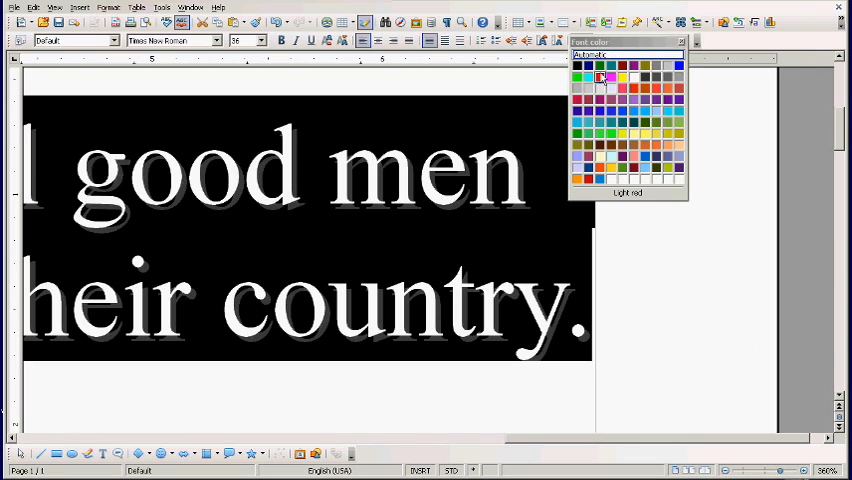
left_click(588, 76)
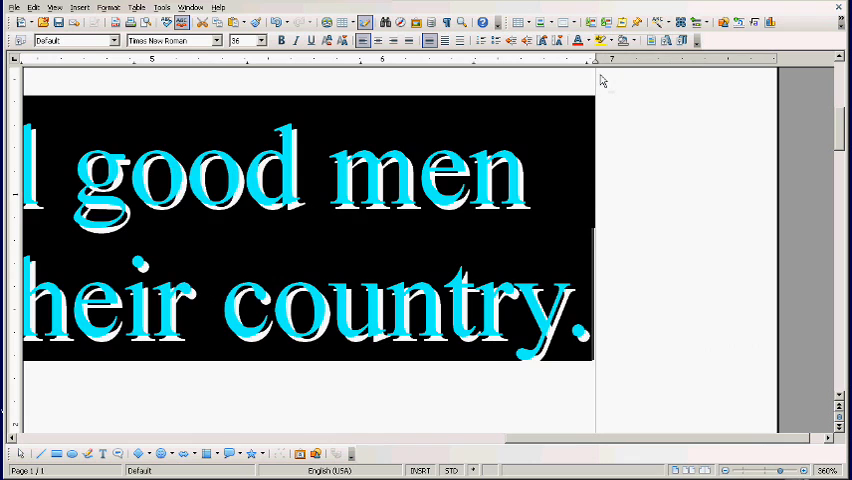